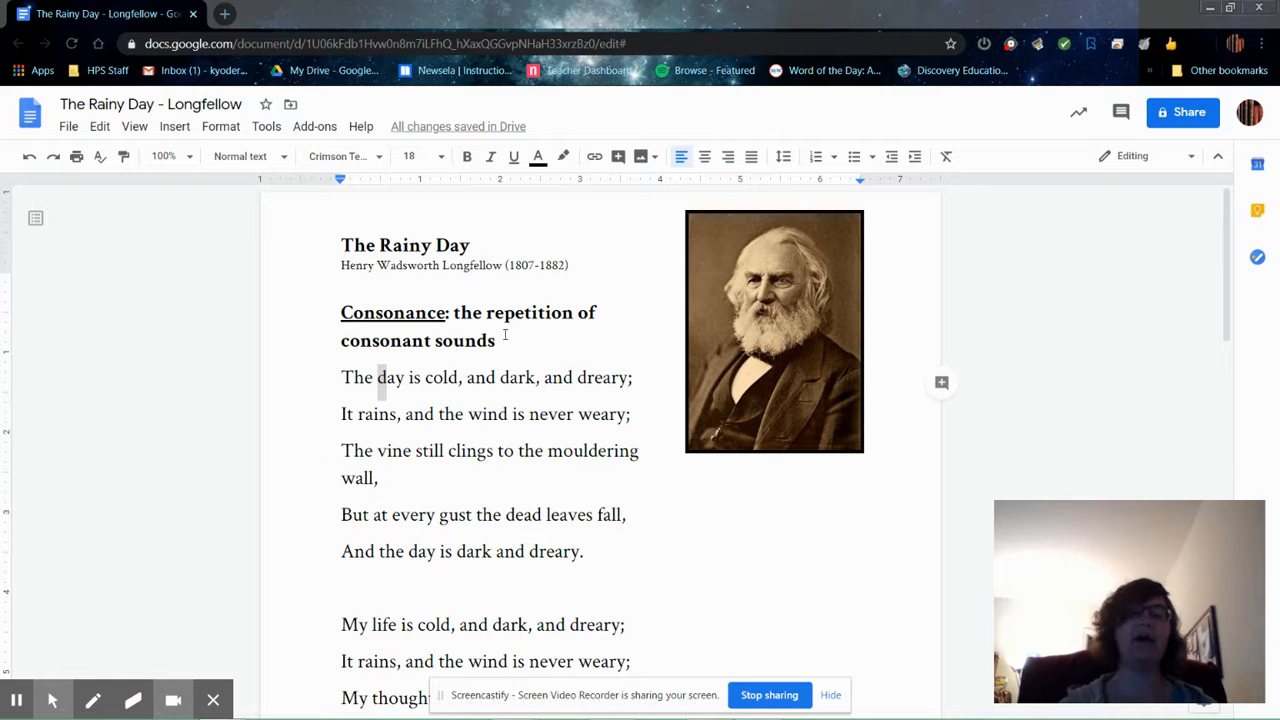
# Select the letter d in 'day' and give it a yellow highlight.
pyautogui.doubleClick(392, 312)
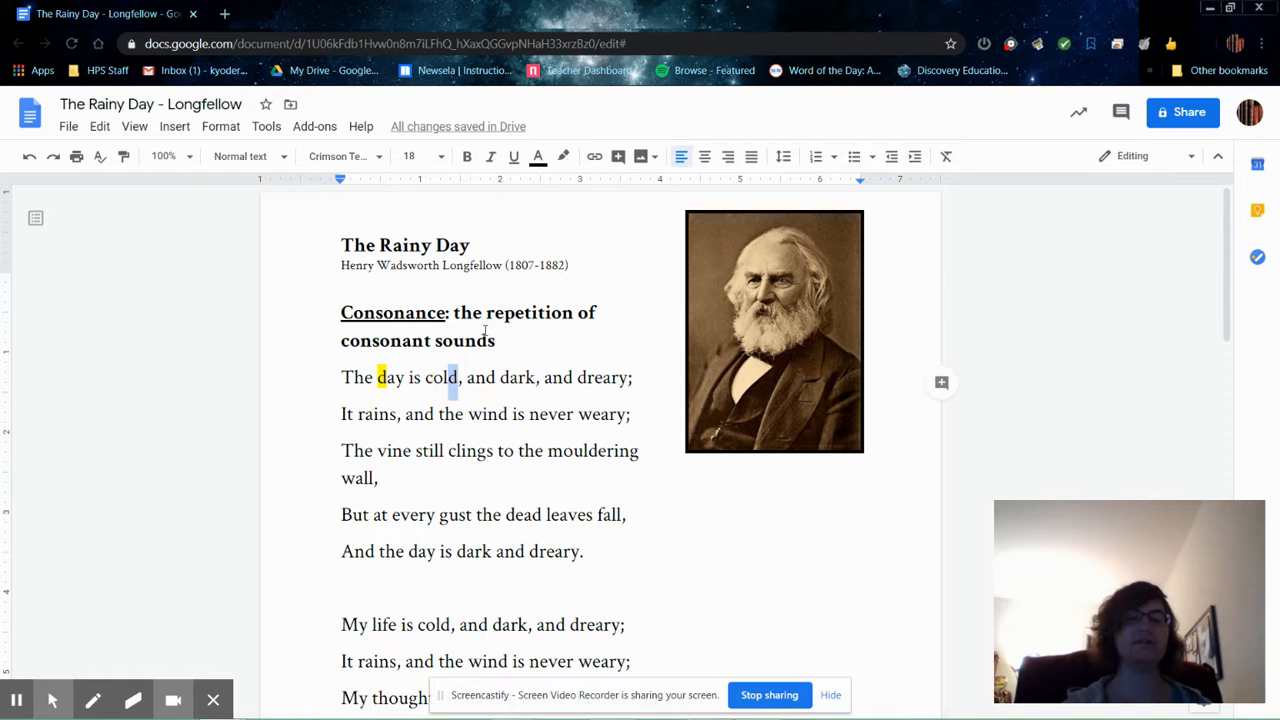
# Apply yellow highlight to the d sounds in 'cold', 'and', 'dark', 'and' and 'dreary'.
pyautogui.click(563, 156)
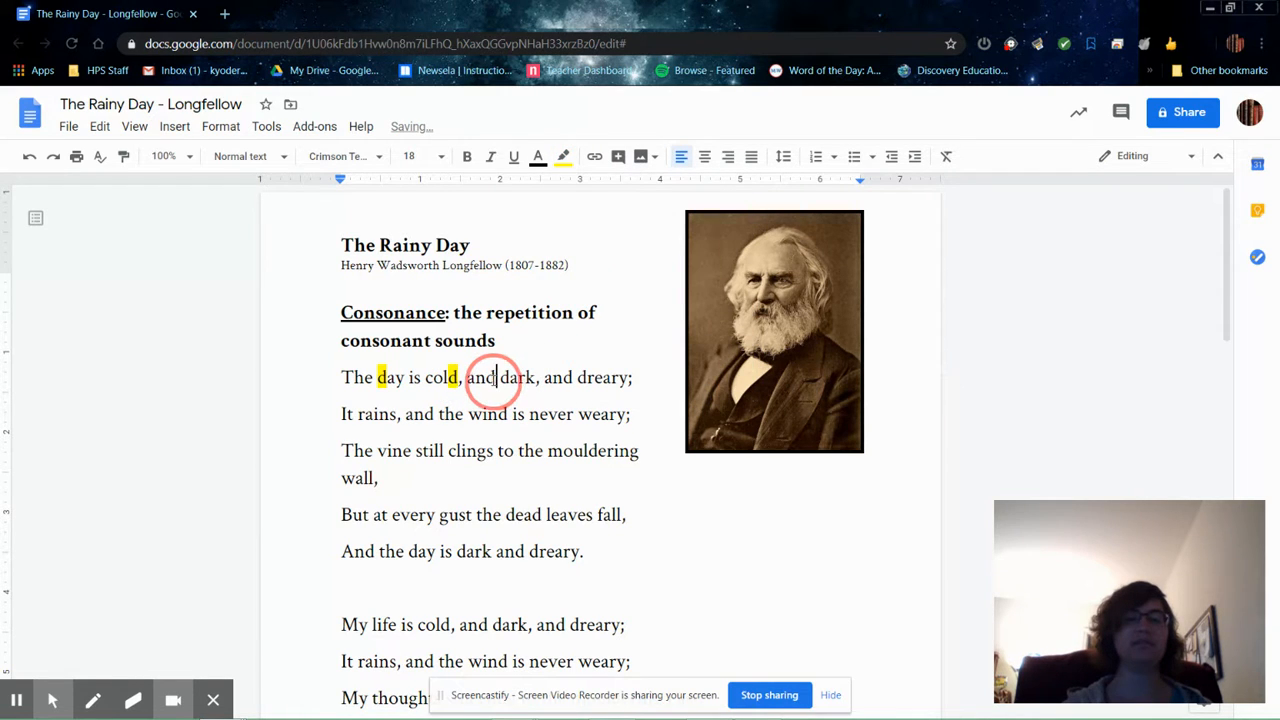
pyautogui.click(562, 156)
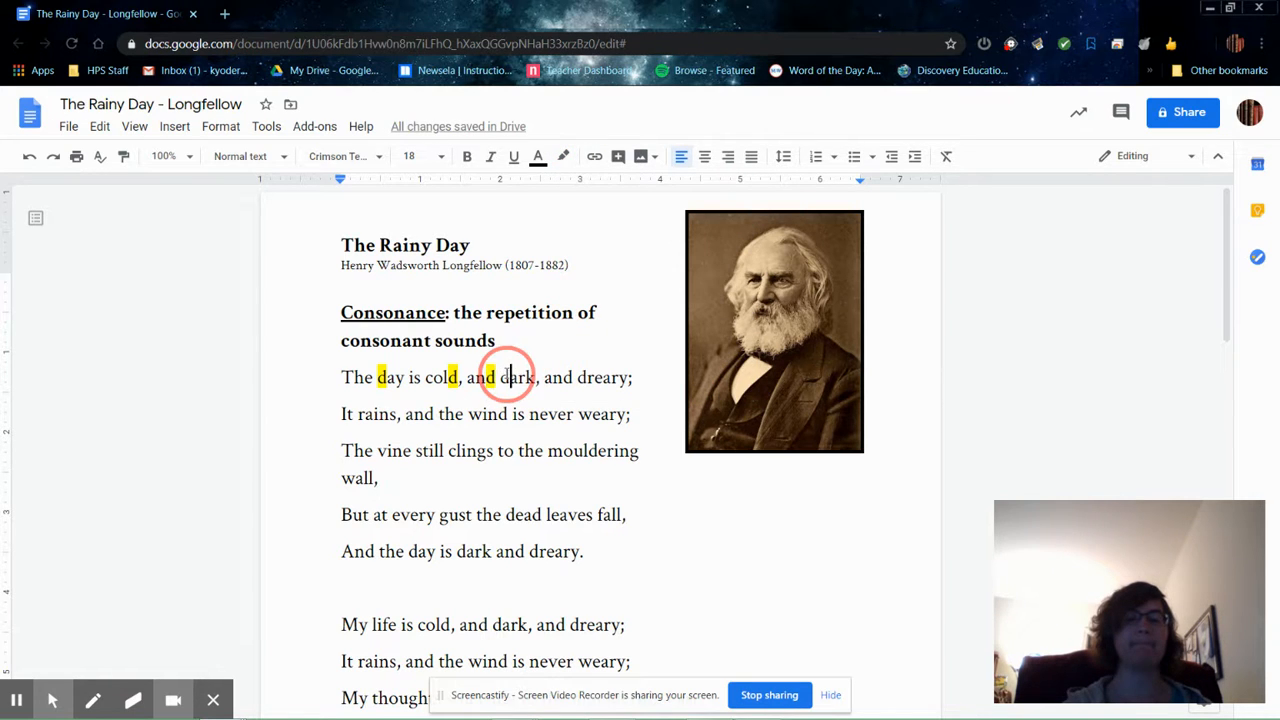
pyautogui.click(562, 156)
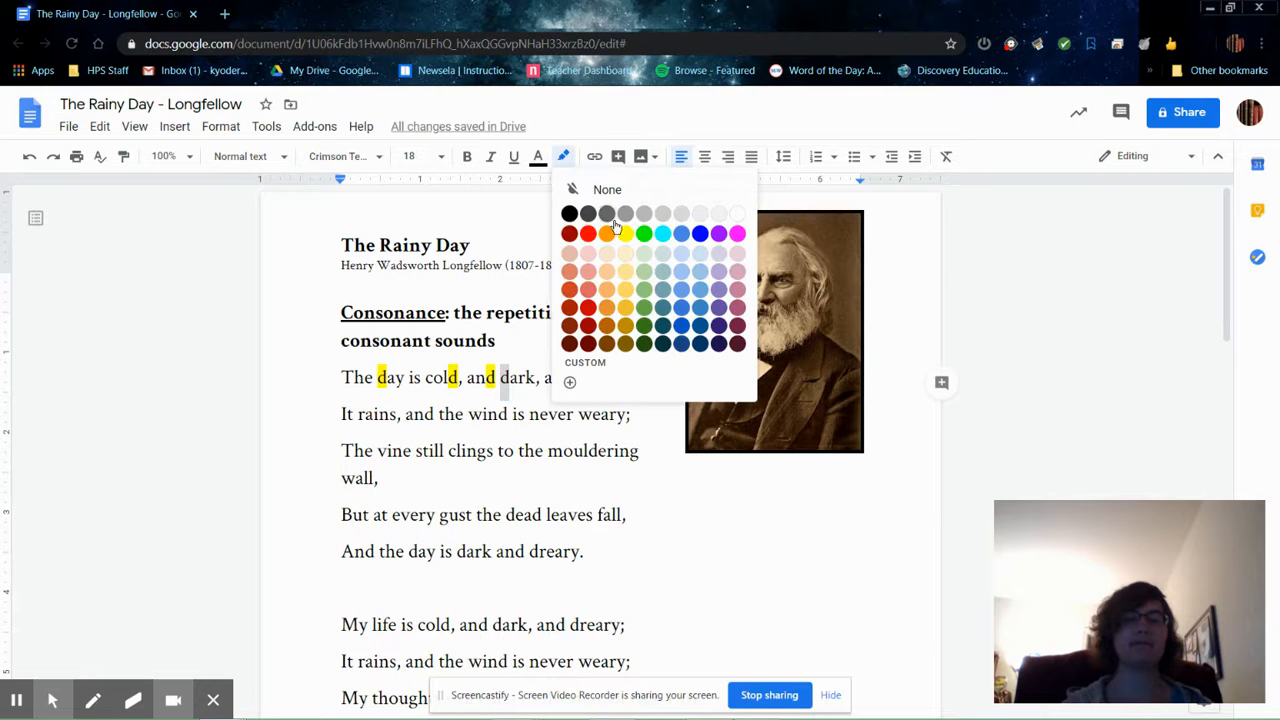
pyautogui.click(607, 233)
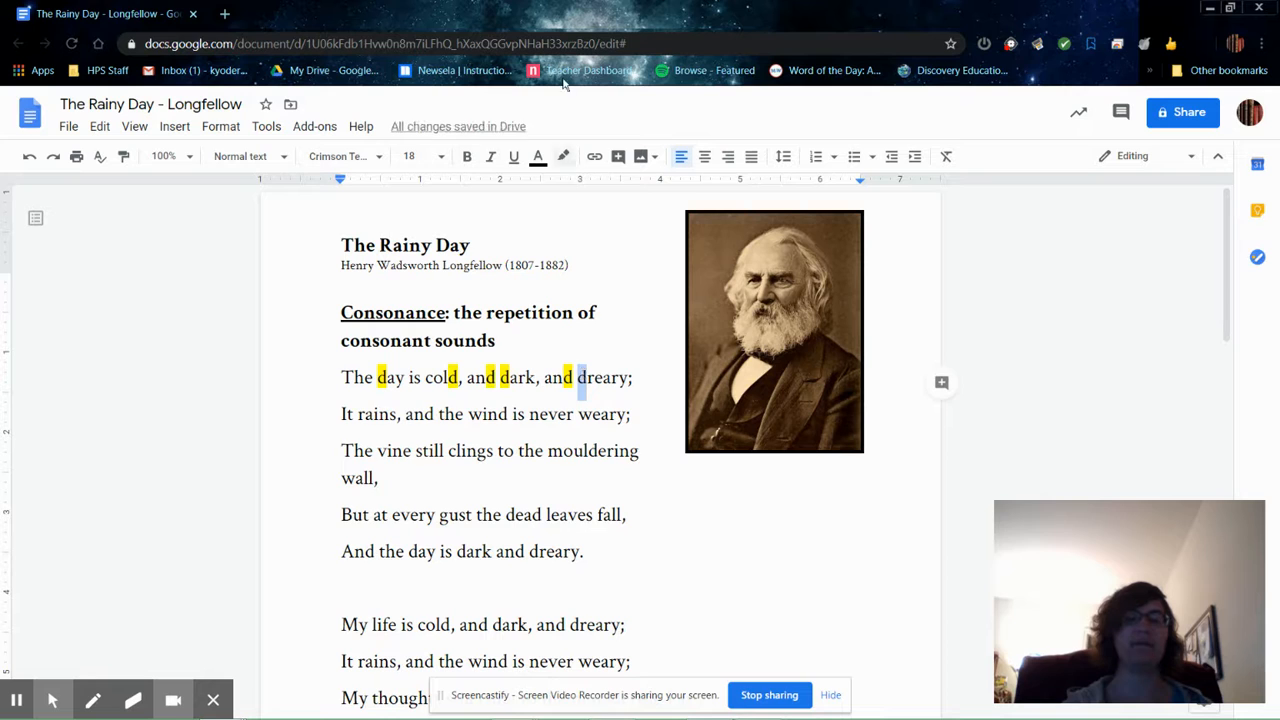
pyautogui.click(563, 156)
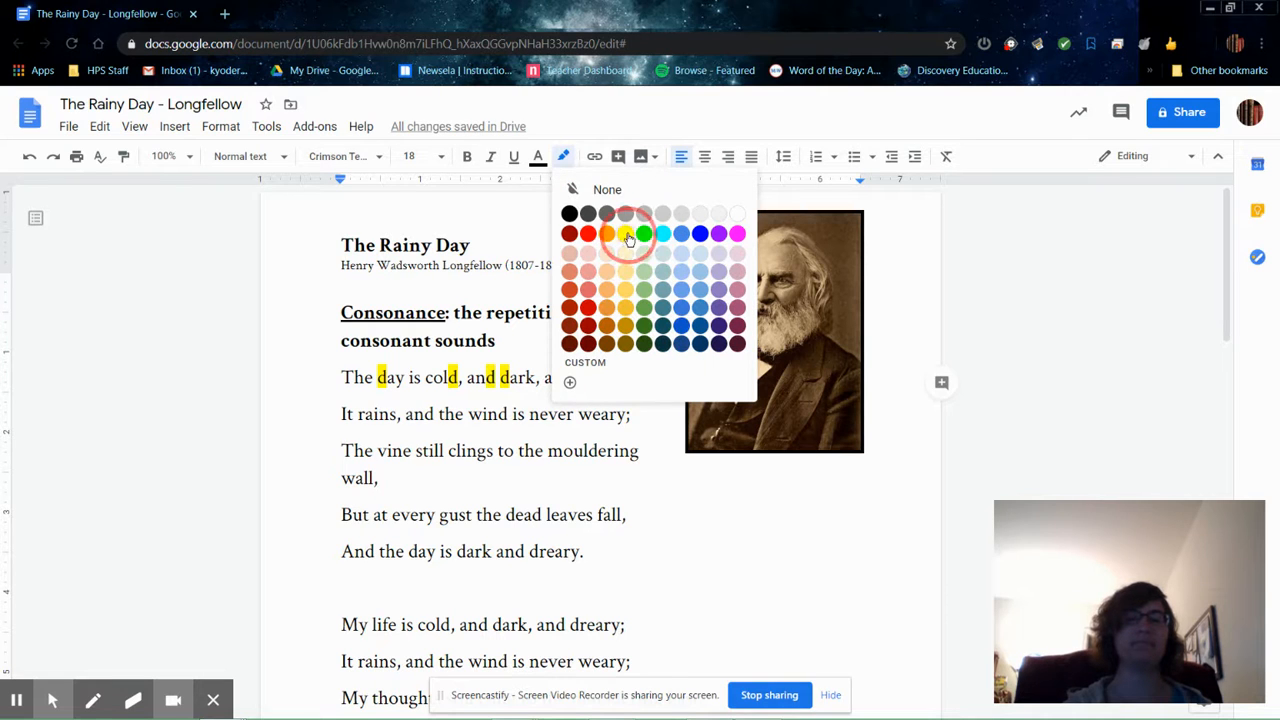
pyautogui.click(628, 233)
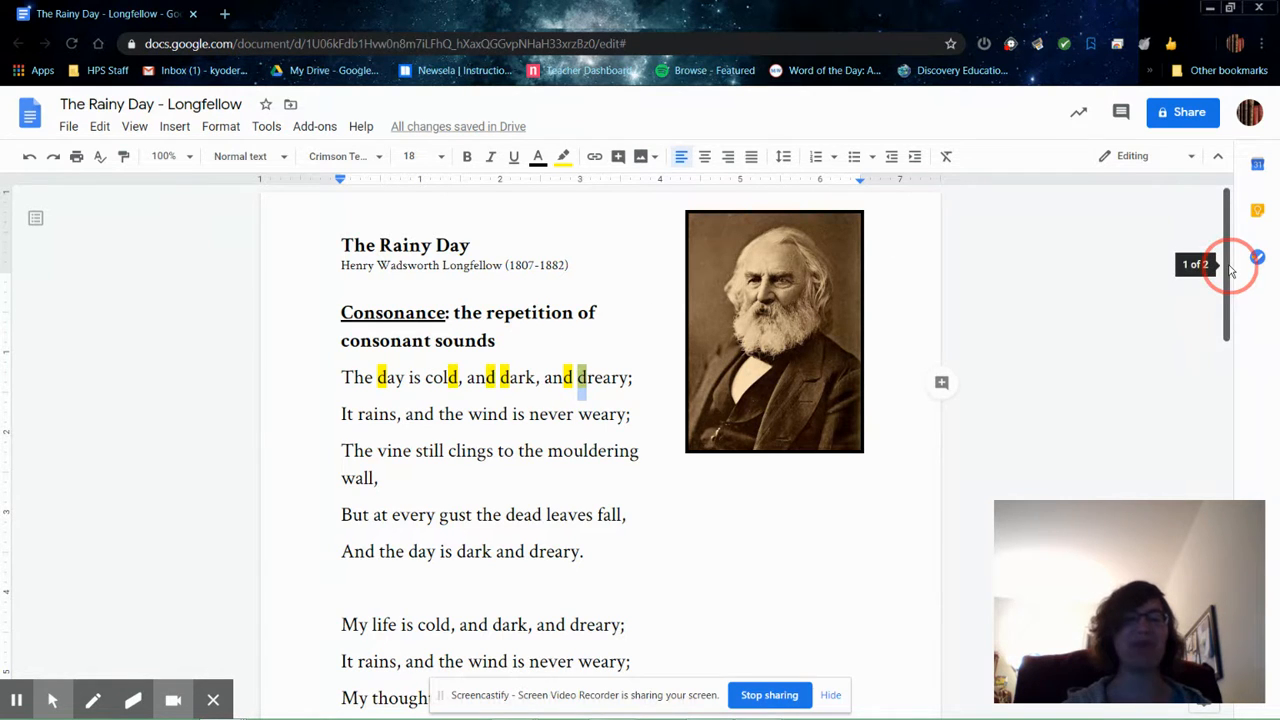
pyautogui.scroll(-3)
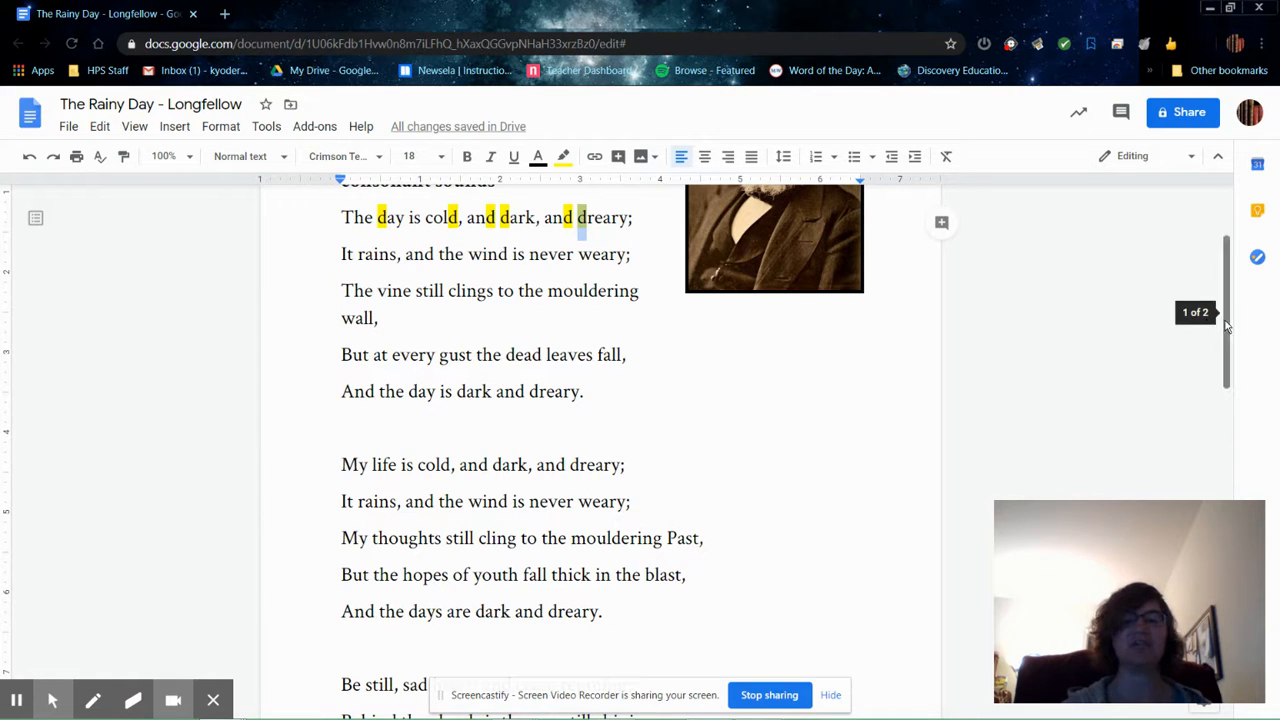
pyautogui.scroll(-3)
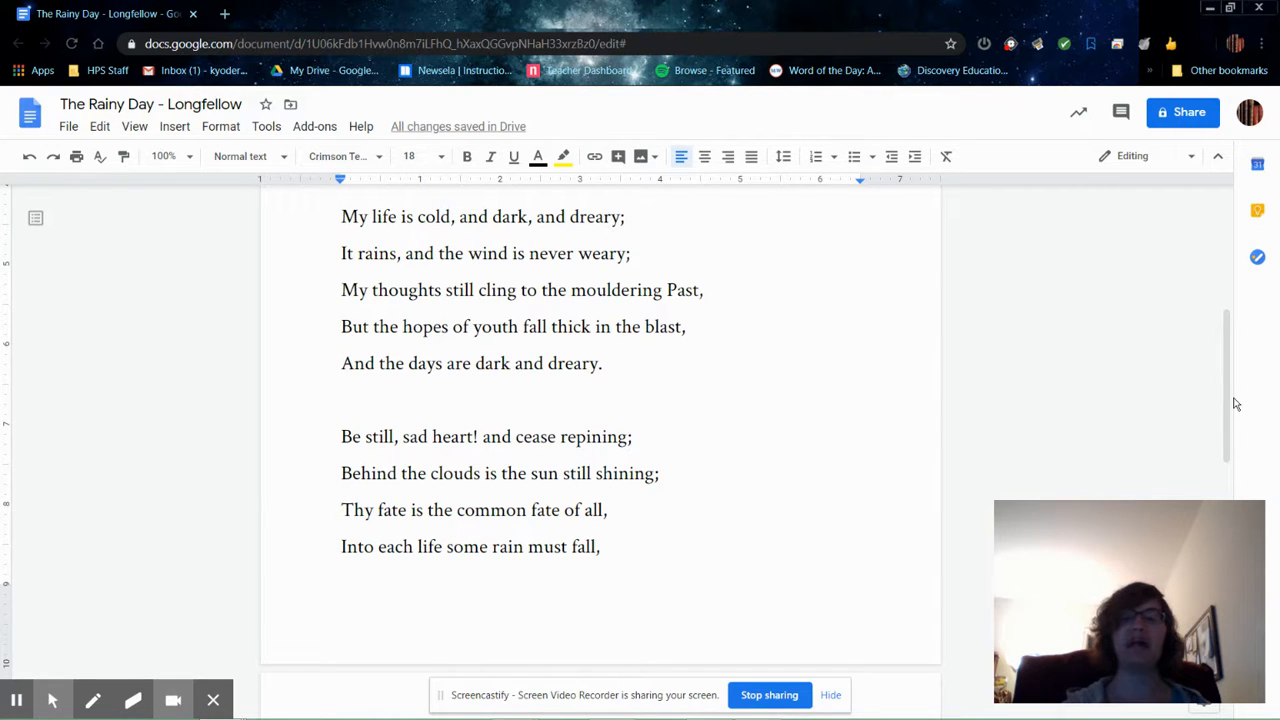
pyautogui.scroll(-3)
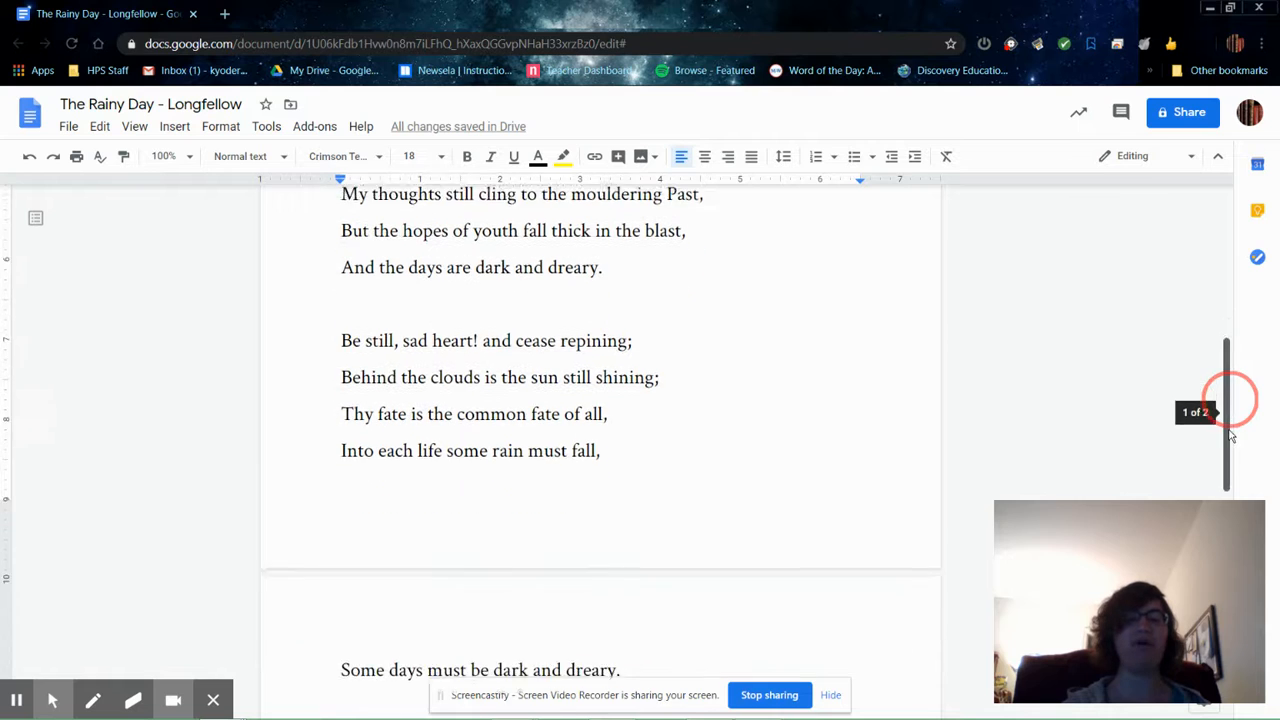
pyautogui.scroll(-3)
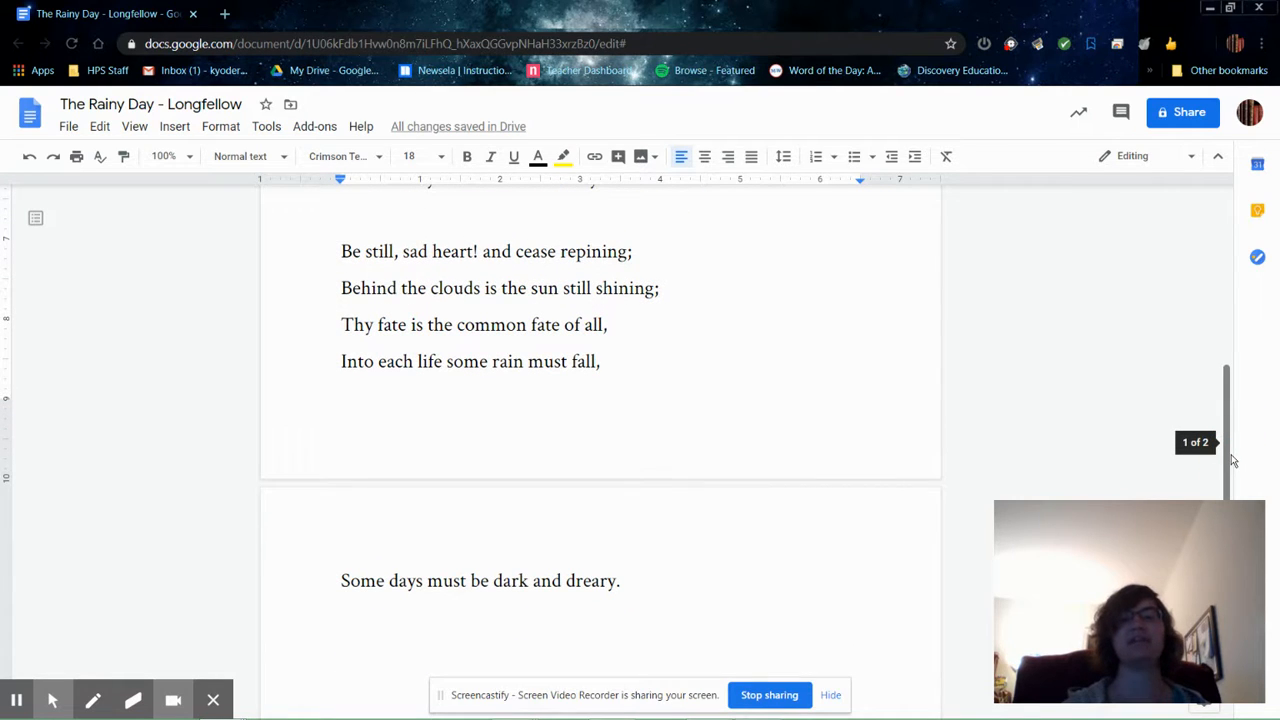